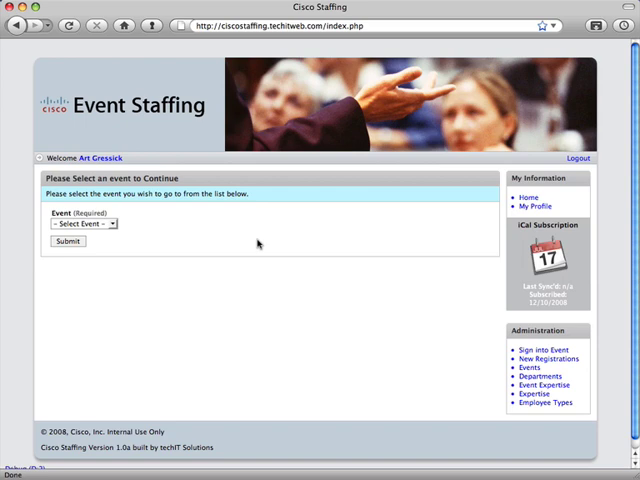
{"action": "mouse_move", "coordinate": [535, 368]}
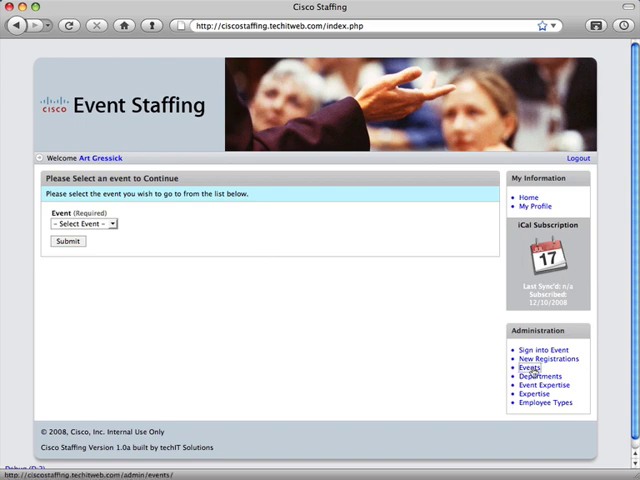
- Add Sample Event in Pacific time, starting 01/07/09 and ending 01/09/09
{"action": "left_click", "coordinate": [532, 377]}
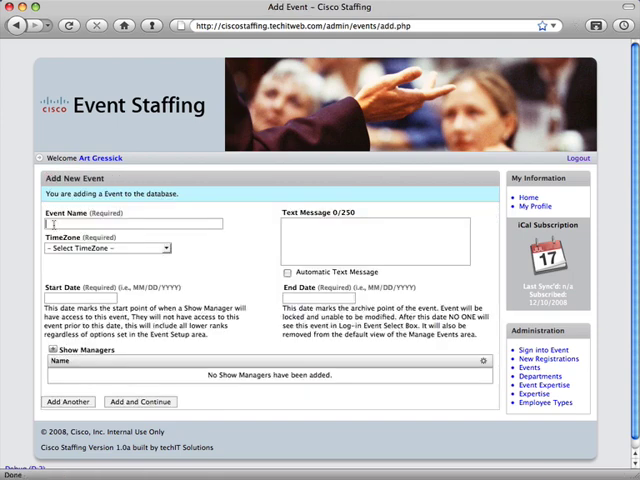
{"action": "type", "text": "s"}
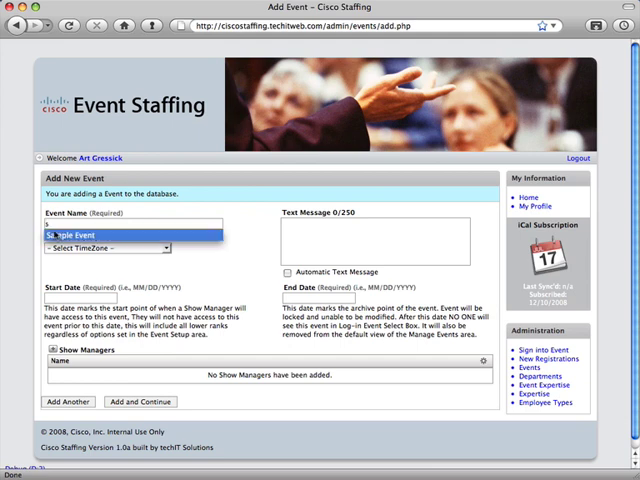
{"action": "left_click", "coordinate": [105, 246]}
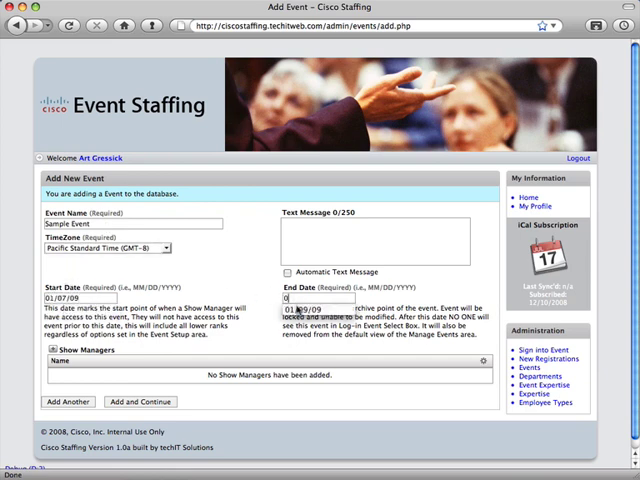
{"action": "type", "text": "01/09/09"}
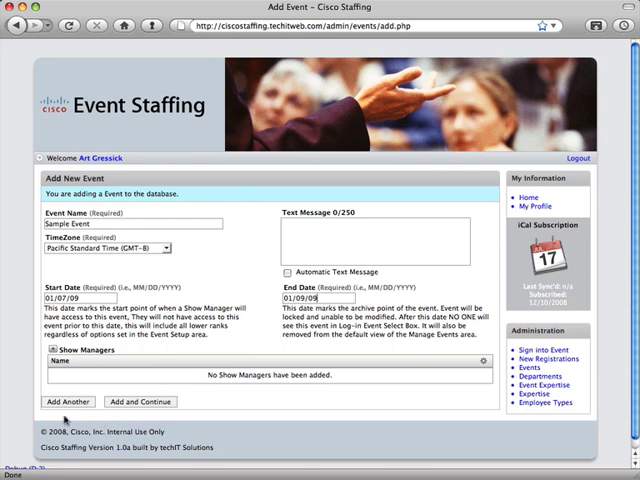
{"action": "left_click", "coordinate": [140, 401]}
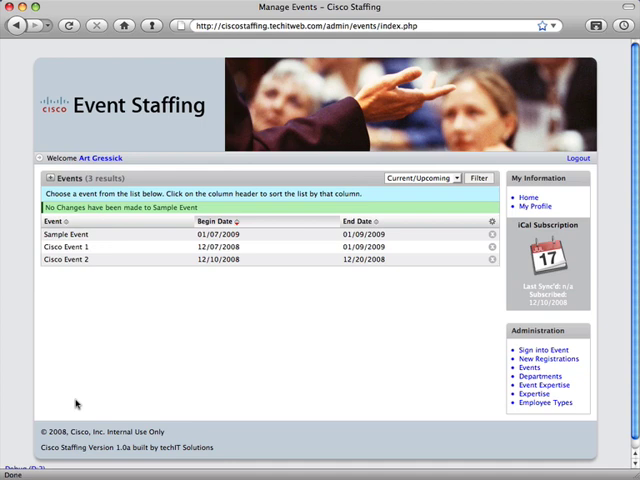
{"action": "mouse_move", "coordinate": [360, 390]}
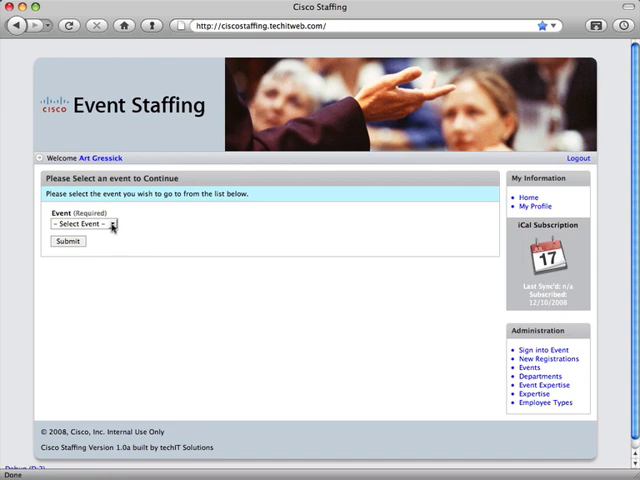
- Select Sample Event from the Event dropdown and enter it
{"action": "left_click", "coordinate": [85, 223]}
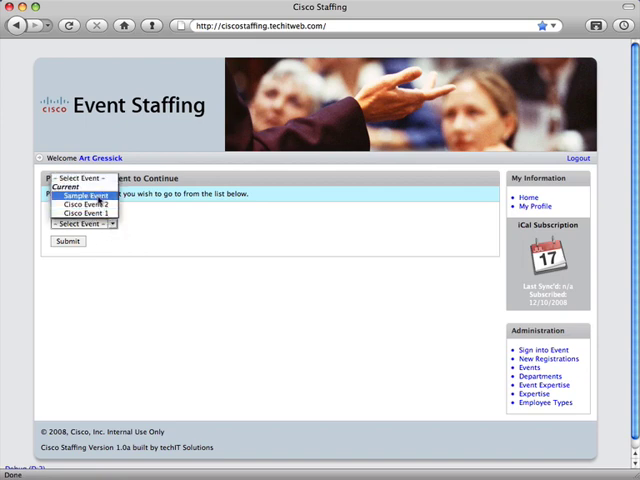
{"action": "left_click", "coordinate": [85, 196]}
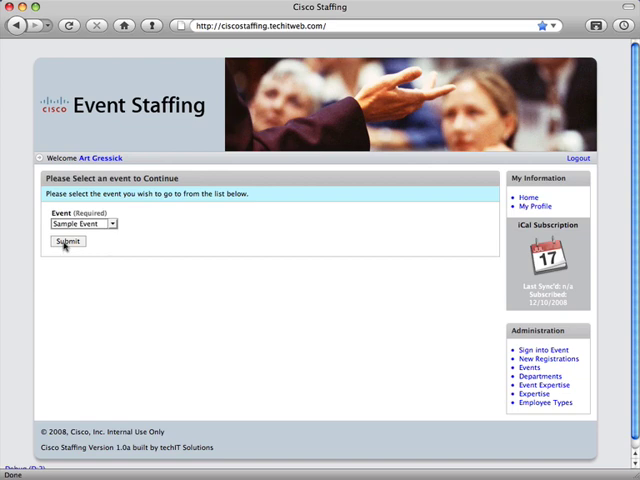
{"action": "left_click", "coordinate": [67, 241]}
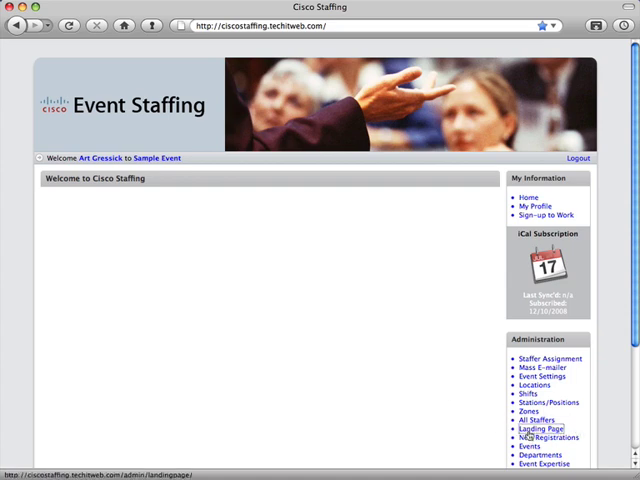
- Write a welcome message about the San Jose staffing dates in the landing page editor
{"action": "left_click", "coordinate": [538, 429]}
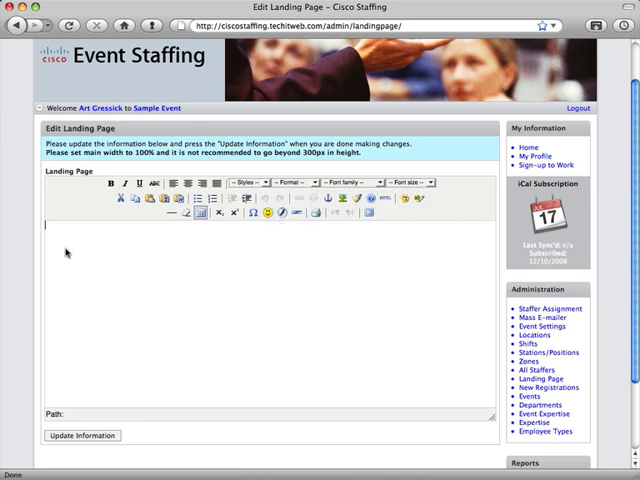
{"action": "type", "text": "wwe"}
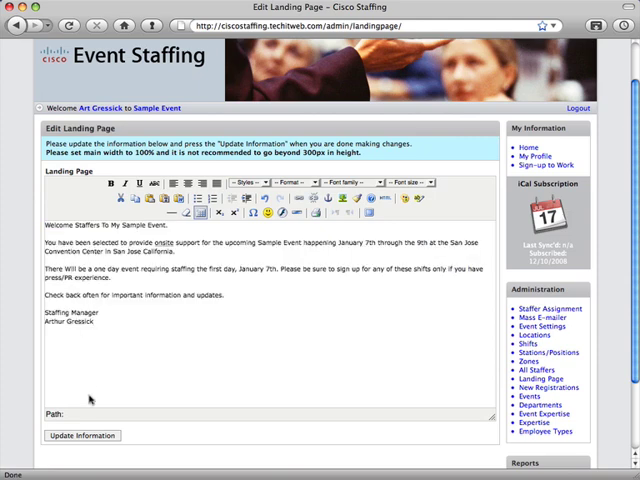
{"action": "mouse_move", "coordinate": [85, 435]}
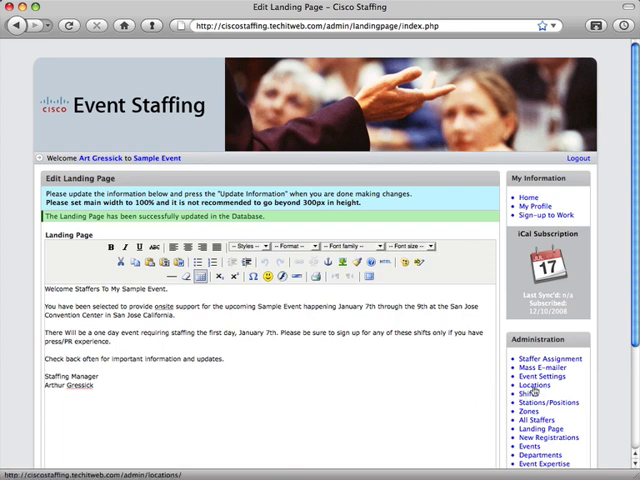
- Add San Jose Convention Center – Booth 300 and Fairmont Hotel – Riverview Room with staffing enabled
{"action": "left_click", "coordinate": [530, 386]}
{"action": "type", "text": "San Jose Convention Center - Booth 300"}
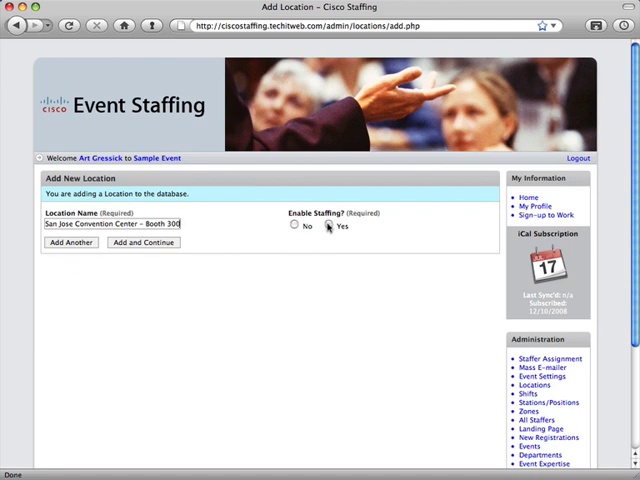
{"action": "left_click", "coordinate": [329, 228]}
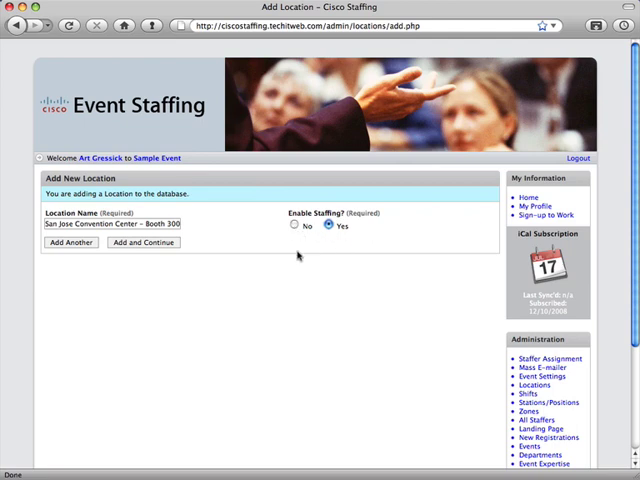
{"action": "left_click", "coordinate": [69, 242]}
{"action": "type", "text": "Fairmont Hotel - Riverview Room"}
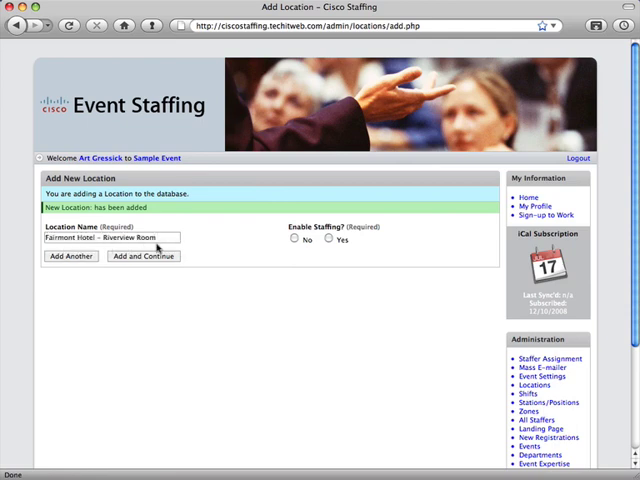
{"action": "left_click", "coordinate": [329, 240]}
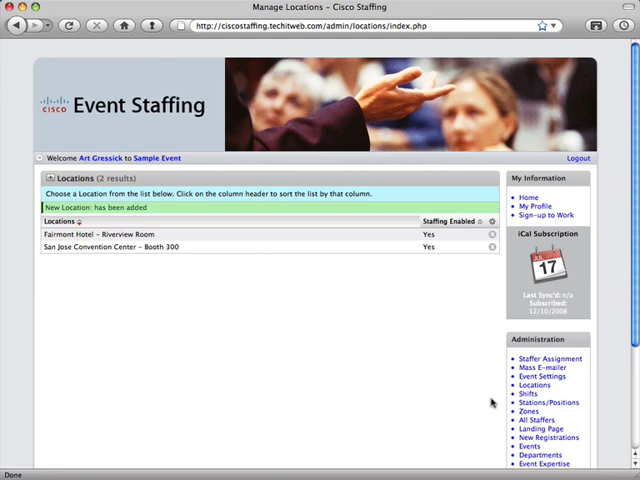
{"action": "mouse_move", "coordinate": [491, 402]}
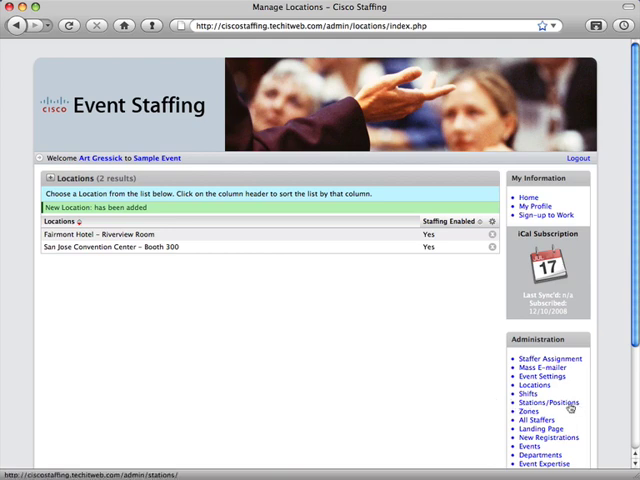
{"action": "left_click", "coordinate": [548, 401]}
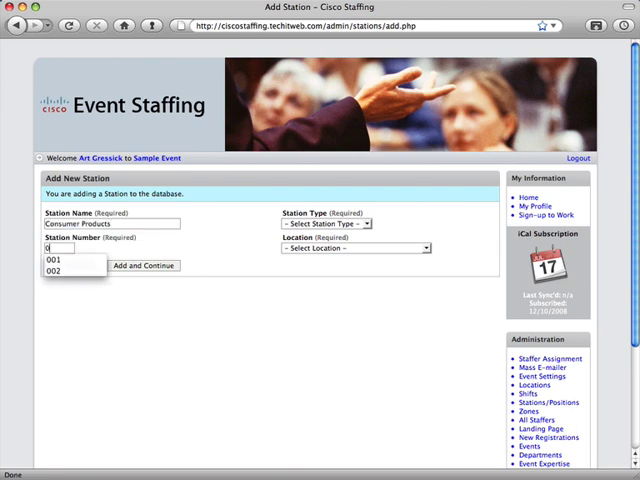
- Enter Consumer Products as station 001, type Station, at San Jose Convention Center – Booth 300
{"action": "type", "text": "01"}
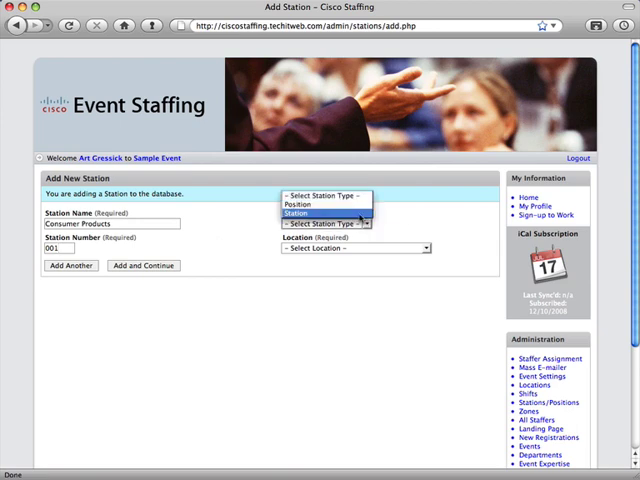
{"action": "mouse_move", "coordinate": [302, 205]}
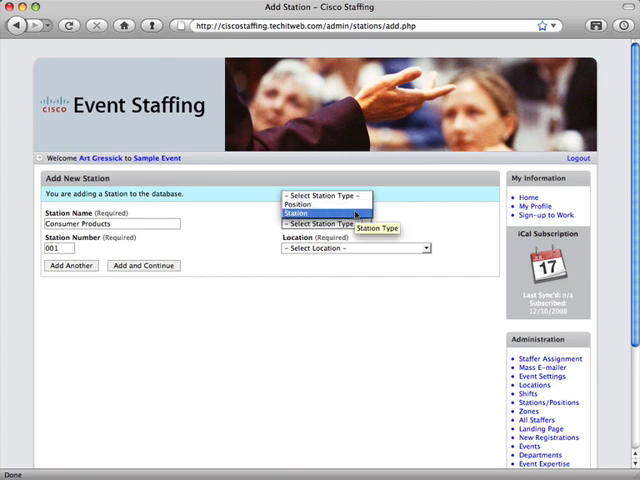
{"action": "left_click", "coordinate": [340, 213]}
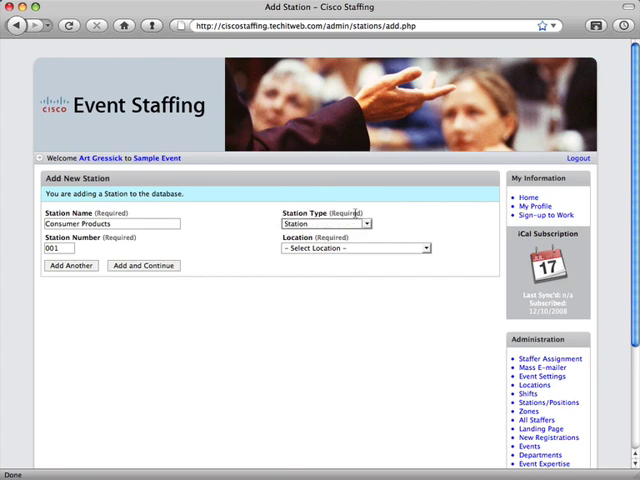
{"action": "left_click", "coordinate": [356, 248]}
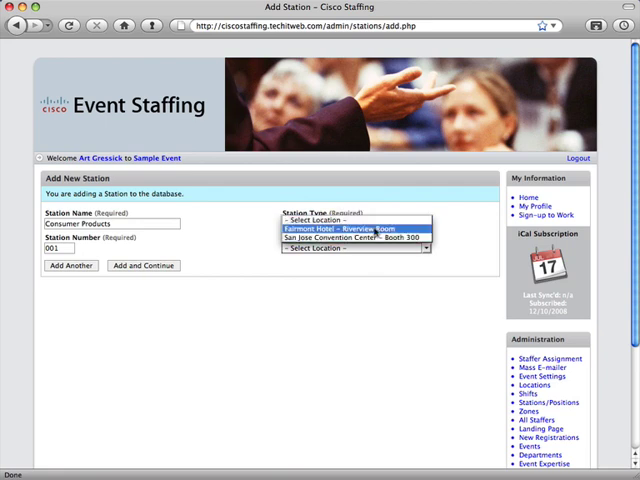
{"action": "left_click", "coordinate": [354, 246]}
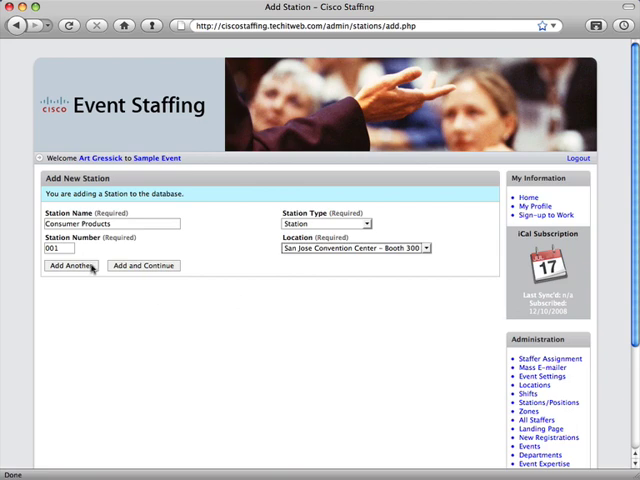
- Save Consumer Products and add Network Appliance as station 002 of type Station
{"action": "left_click", "coordinate": [70, 265]}
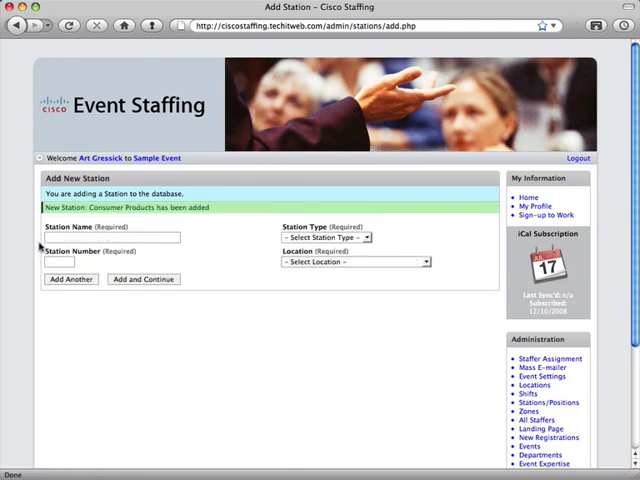
{"action": "type", "text": "nce"}
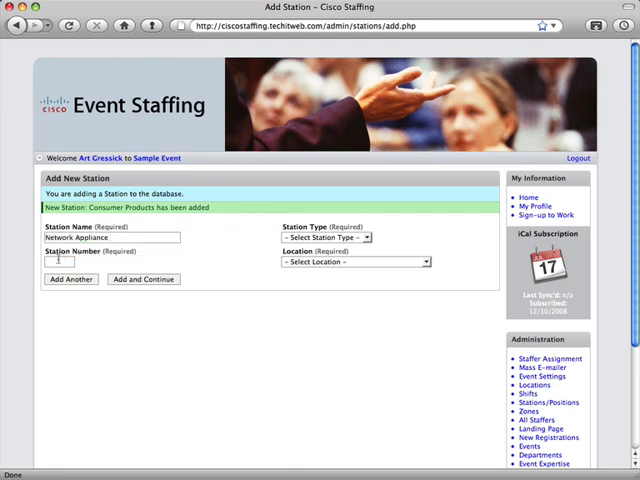
{"action": "type", "text": "002"}
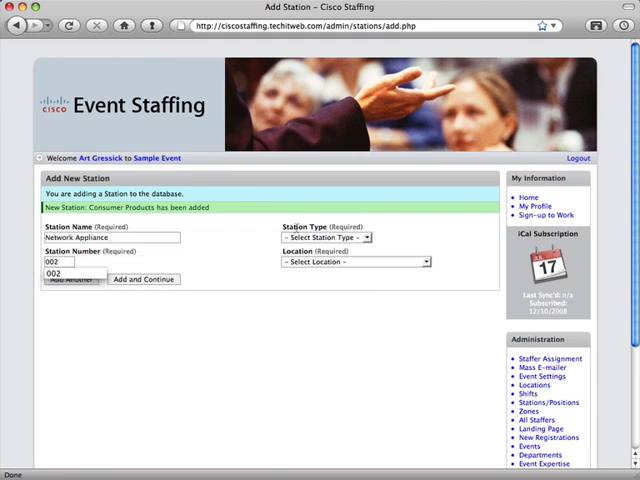
{"action": "left_click", "coordinate": [350, 237]}
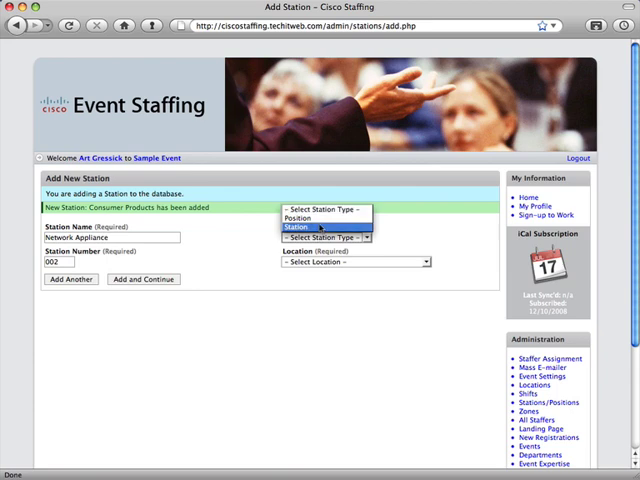
{"action": "left_click", "coordinate": [303, 227]}
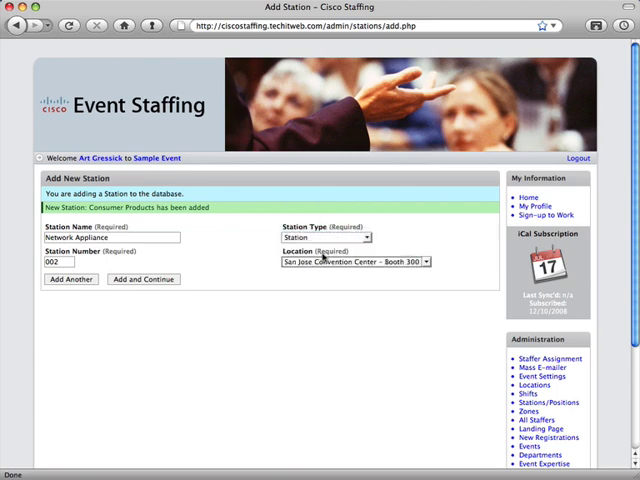
{"action": "left_click", "coordinate": [70, 279]}
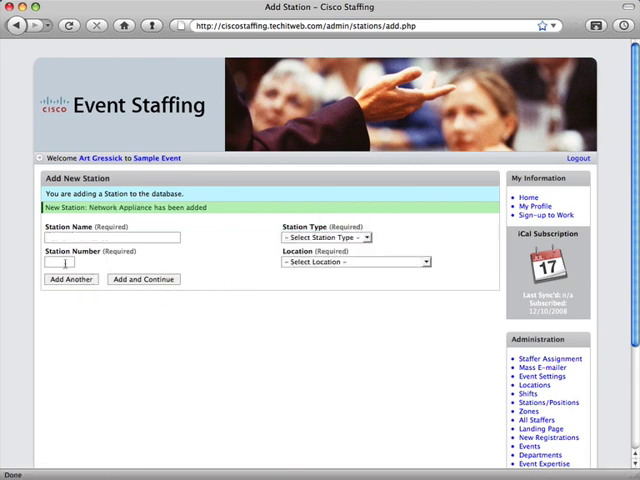
- Add Registration Table, reg01, Position type at Fairmont Hotel, and save
{"action": "type", "text": "f"}
{"action": "type", "text": "Registration Table"}
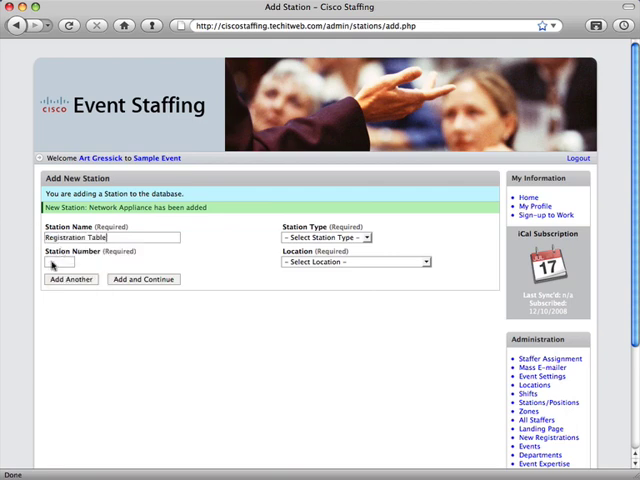
{"action": "type", "text": "reg"}
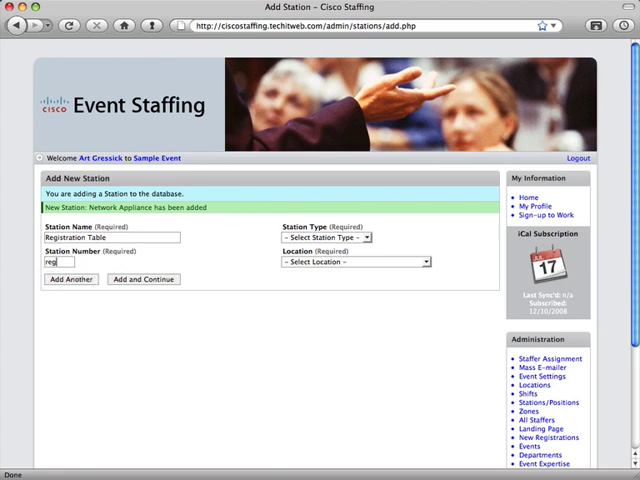
{"action": "left_click", "coordinate": [355, 237]}
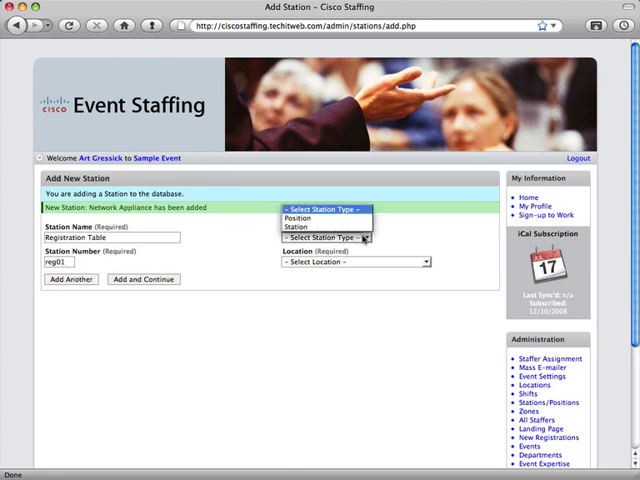
{"action": "left_click", "coordinate": [299, 218]}
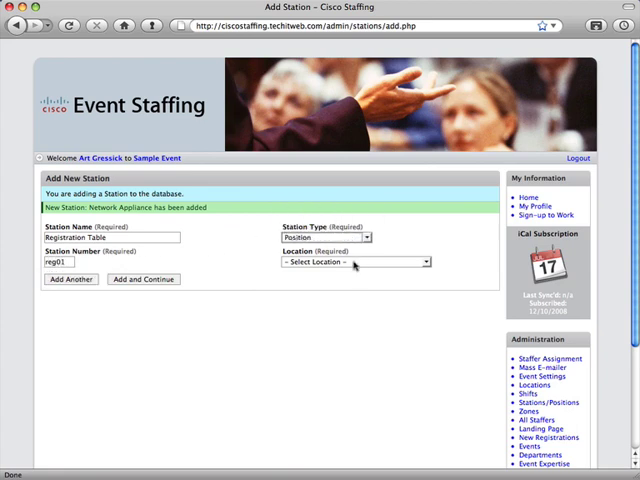
{"action": "left_click", "coordinate": [360, 262]}
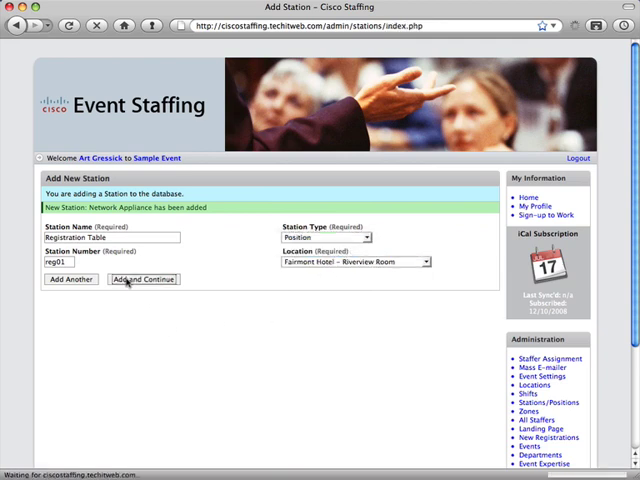
{"action": "left_click", "coordinate": [142, 279]}
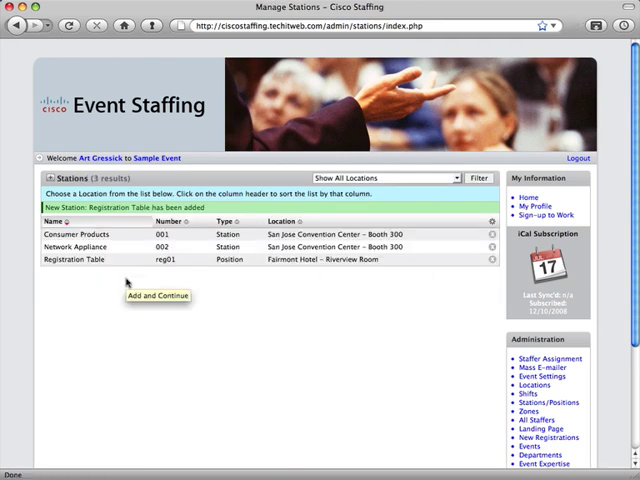
{"action": "mouse_move", "coordinate": [242, 310]}
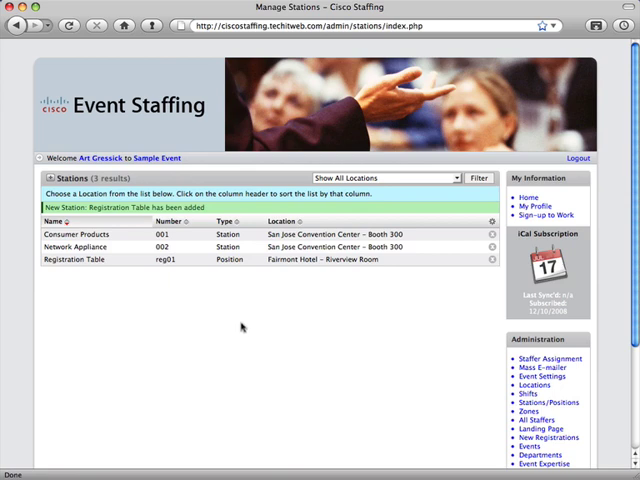
{"action": "mouse_move", "coordinate": [489, 395]}
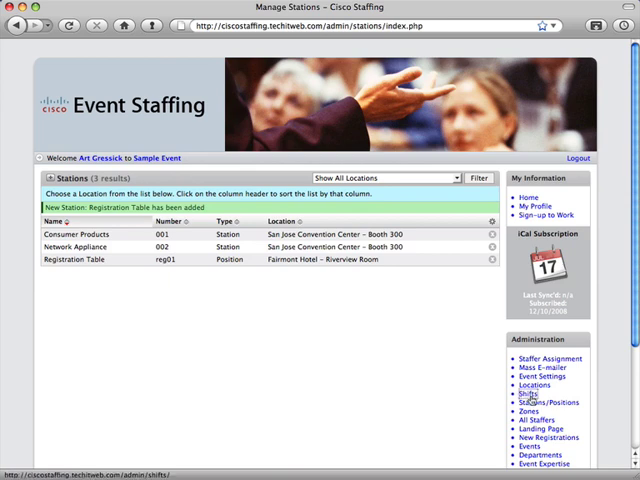
- Add 8–11 AM, 11 AM–2 PM and 2–5 PM shifts on 01/07/2009 at Booth 300
{"action": "left_click", "coordinate": [531, 392]}
{"action": "type", "text": "1"}
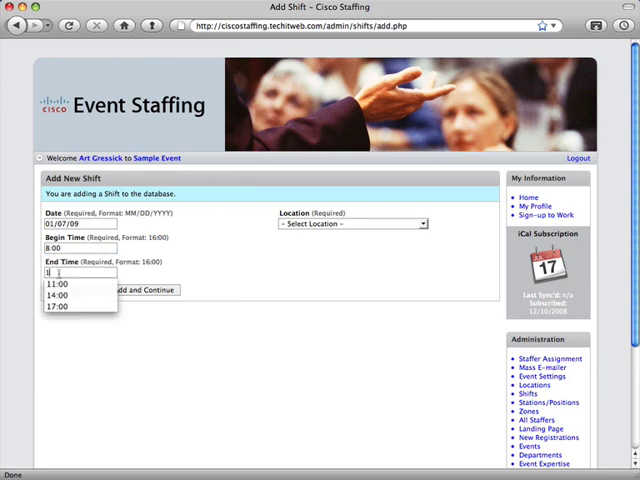
{"action": "left_click", "coordinate": [60, 284]}
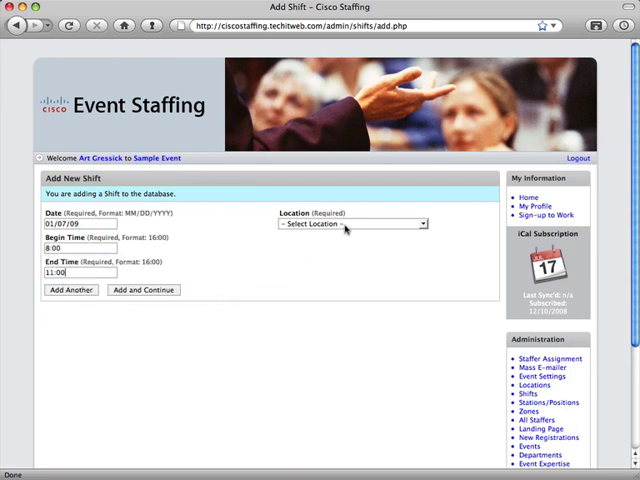
{"action": "left_click", "coordinate": [350, 224]}
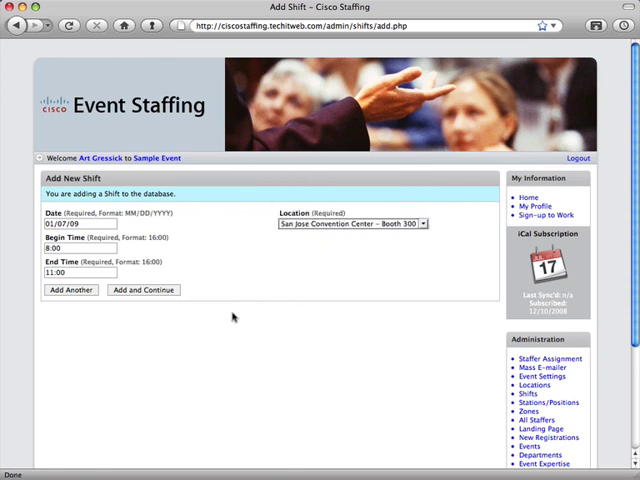
{"action": "left_click", "coordinate": [70, 290]}
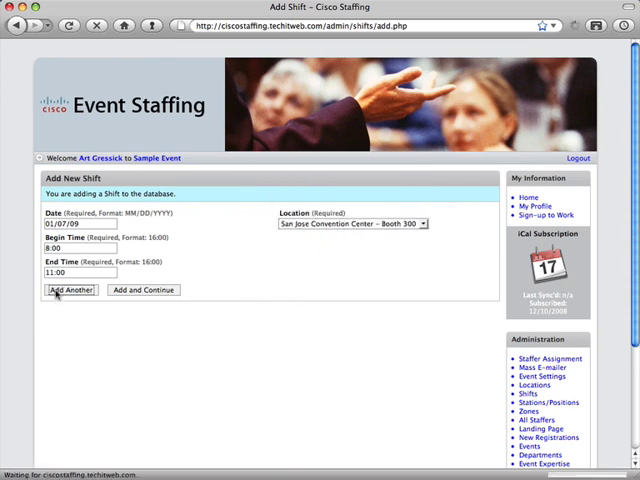
{"action": "left_click", "coordinate": [70, 290]}
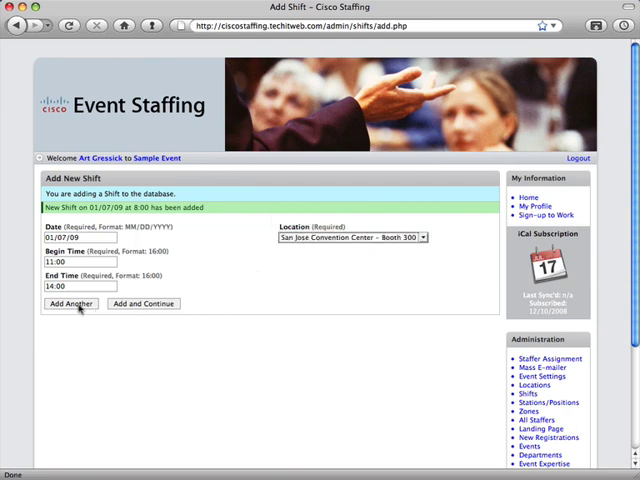
{"action": "left_click", "coordinate": [70, 304]}
{"action": "type", "text": "1"}
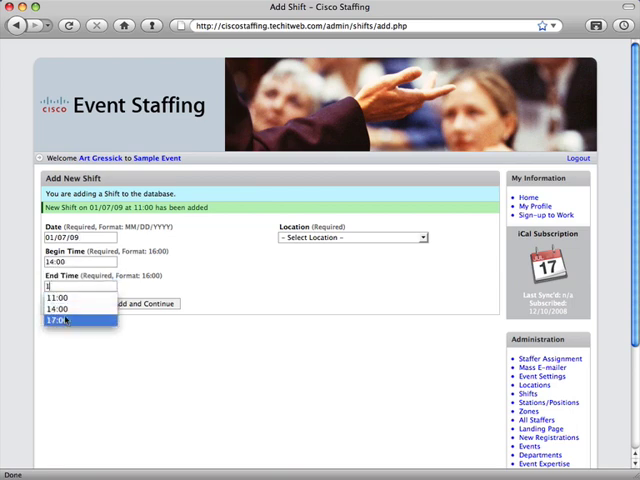
{"action": "left_click", "coordinate": [350, 237]}
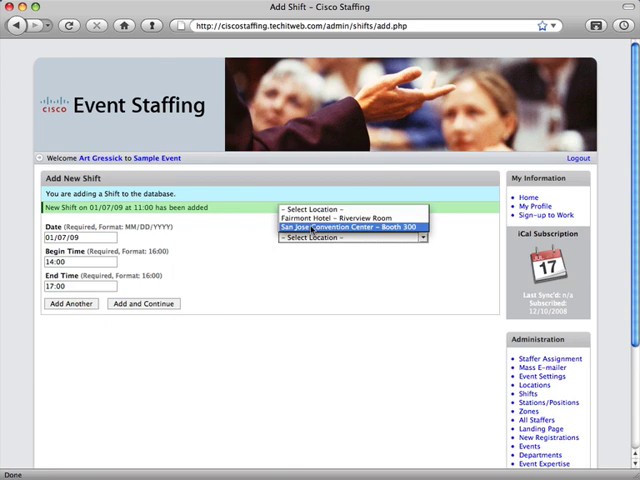
{"action": "left_click", "coordinate": [143, 304]}
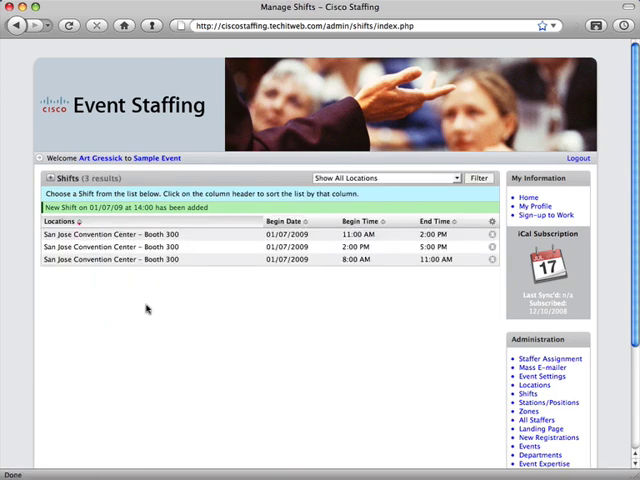
{"action": "mouse_move", "coordinate": [470, 330]}
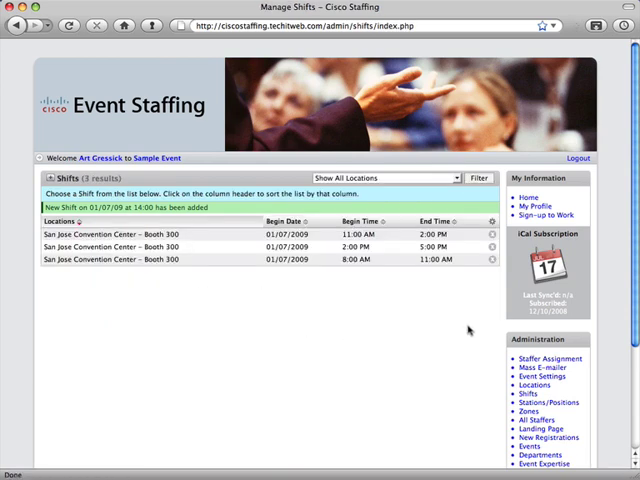
{"action": "scroll", "scroll_direction": "down", "scroll_amount": 3}
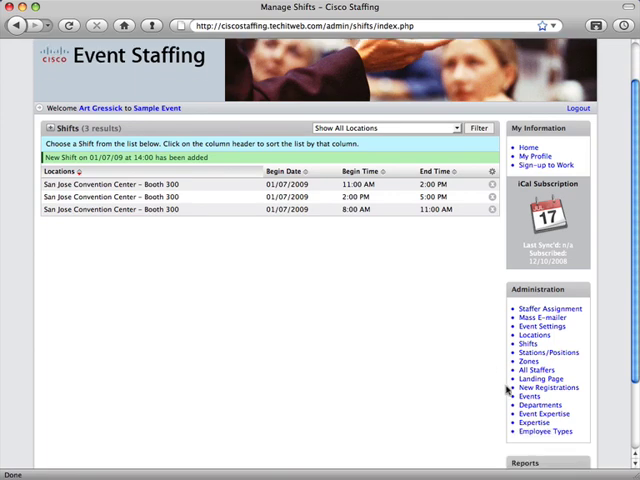
{"action": "mouse_move", "coordinate": [490, 424]}
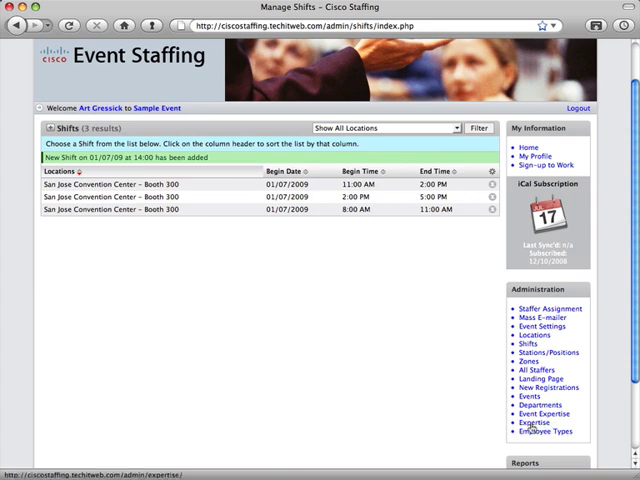
- Add expertise entries Customer Product Demonstrator, Product Manager and Network Engineer
{"action": "left_click", "coordinate": [536, 438]}
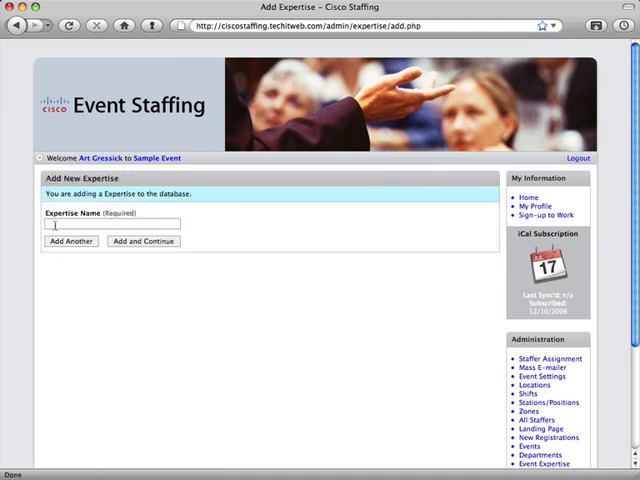
{"action": "type", "text": "Customer Product Demonstrator"}
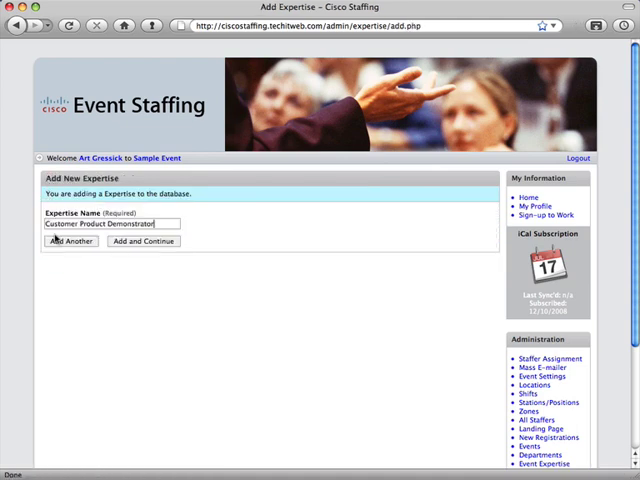
{"action": "left_click", "coordinate": [70, 241]}
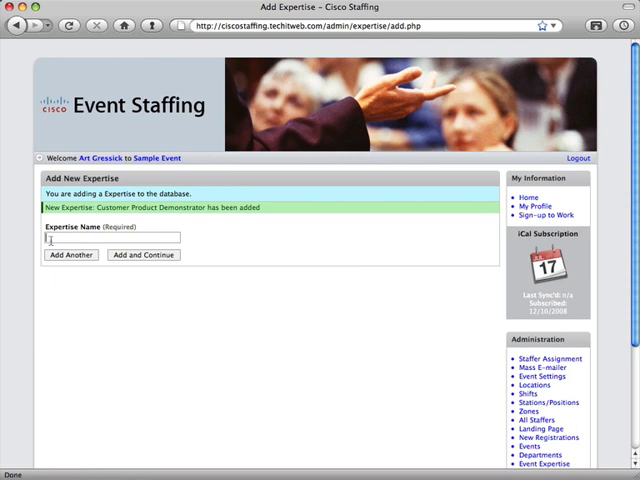
{"action": "type", "text": "Product Manager"}
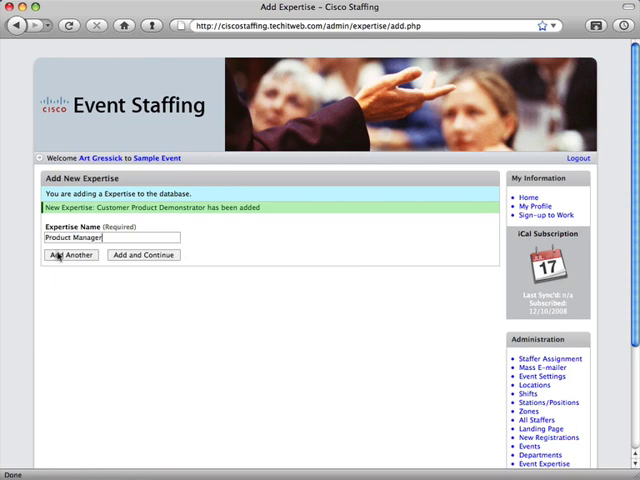
{"action": "left_click", "coordinate": [70, 254]}
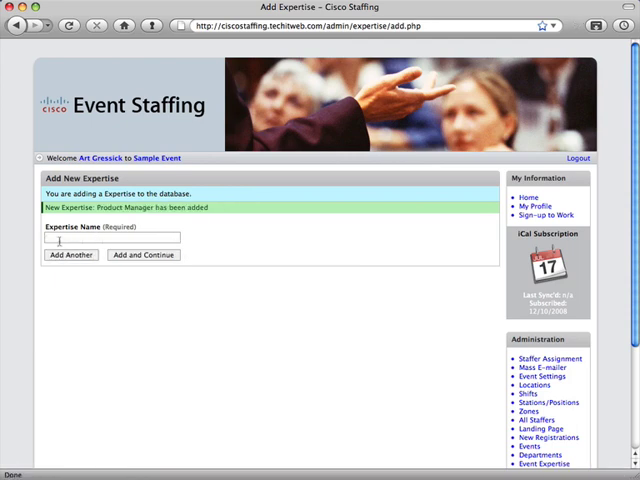
{"action": "type", "text": "Network Engineer"}
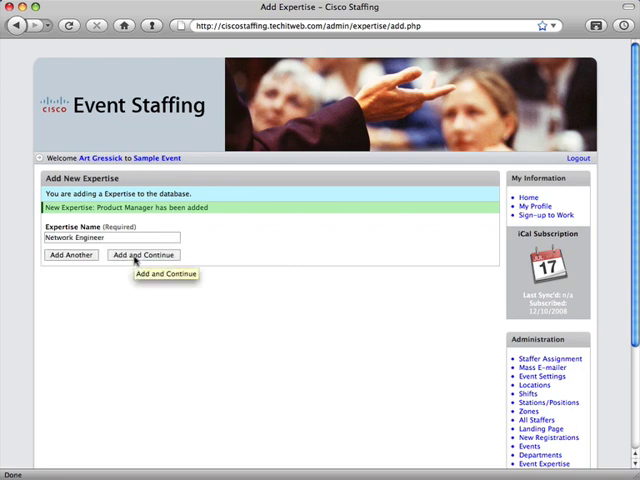
{"action": "left_click", "coordinate": [149, 254]}
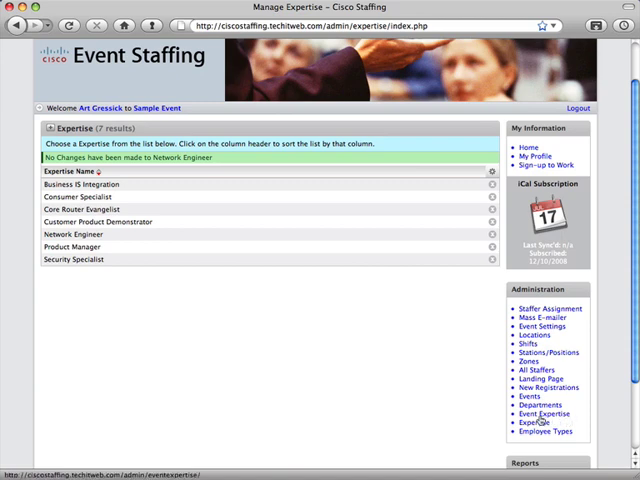
- Check Customer Product Demonstrator, Product Manager and Network Engineer under Event Expertise and save
{"action": "left_click", "coordinate": [545, 413]}
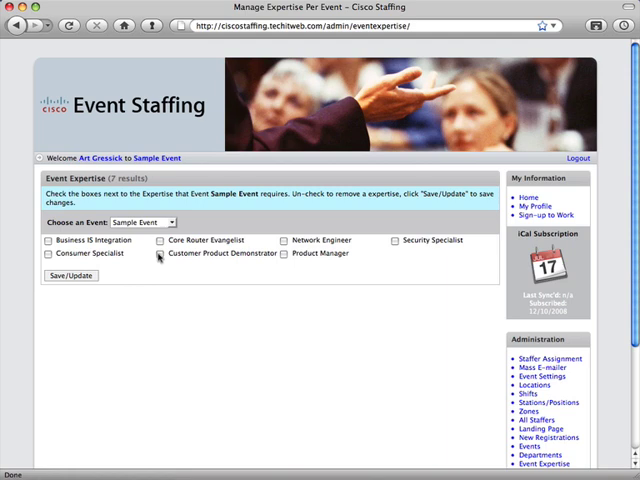
{"action": "left_click", "coordinate": [160, 256]}
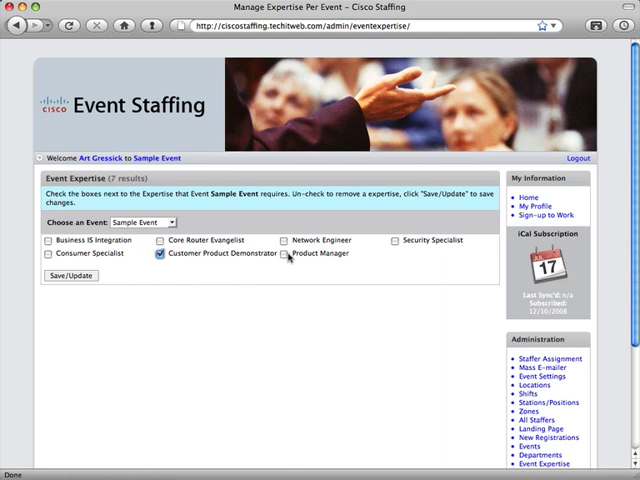
{"action": "left_click", "coordinate": [283, 253]}
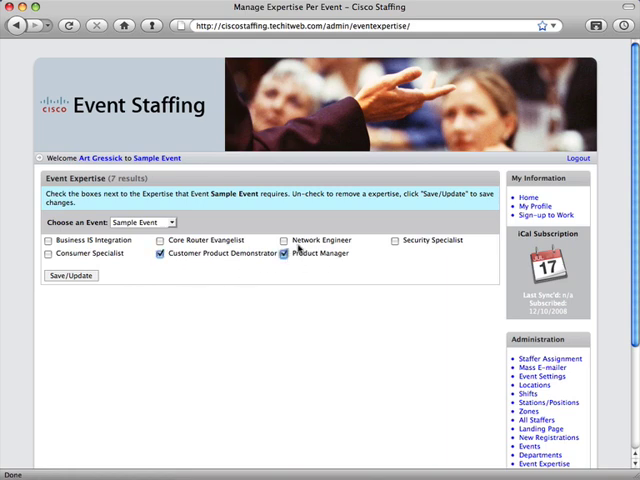
{"action": "left_click", "coordinate": [281, 240]}
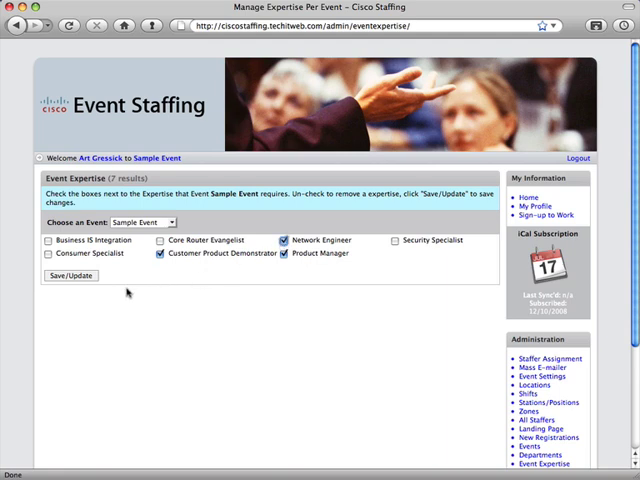
{"action": "left_click", "coordinate": [70, 276]}
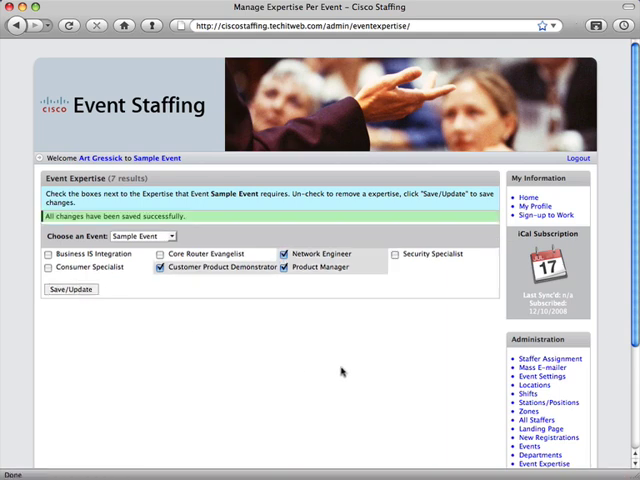
{"action": "scroll", "scroll_direction": "down", "scroll_amount": 3}
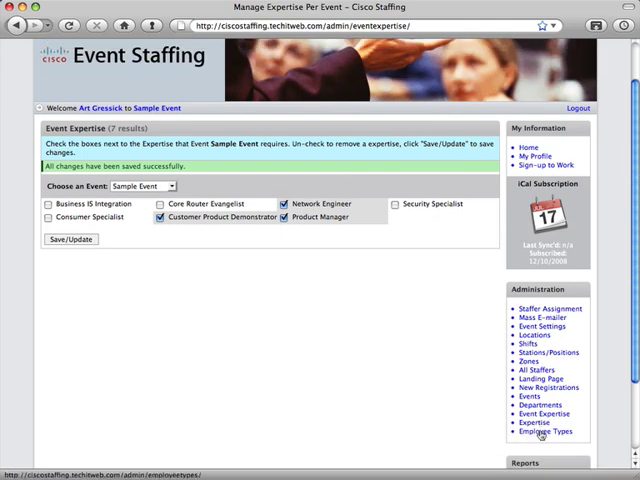
- Review the Manager, Employee, Contractor and External employee types
{"action": "left_click", "coordinate": [547, 431]}
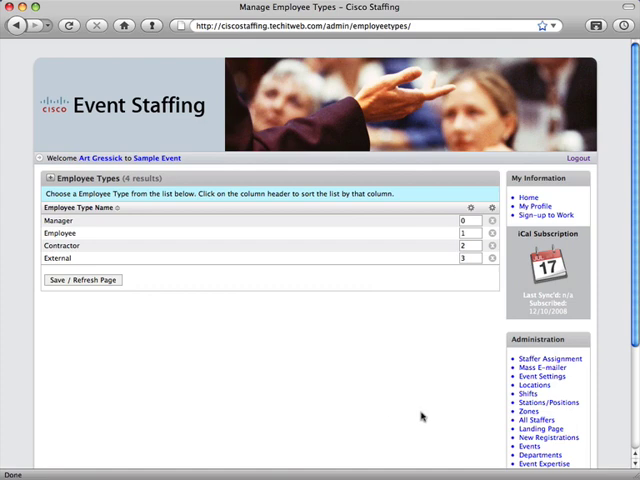
{"action": "mouse_move", "coordinate": [503, 378]}
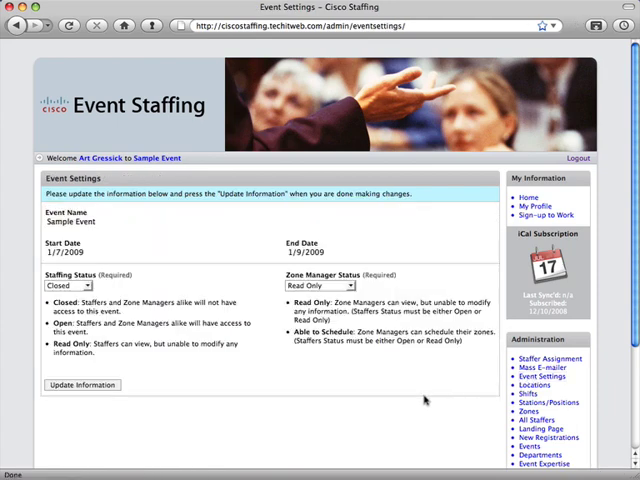
- Set Sample Event's staffing status to Open and let zone managers schedule their zones
{"action": "left_click", "coordinate": [75, 285]}
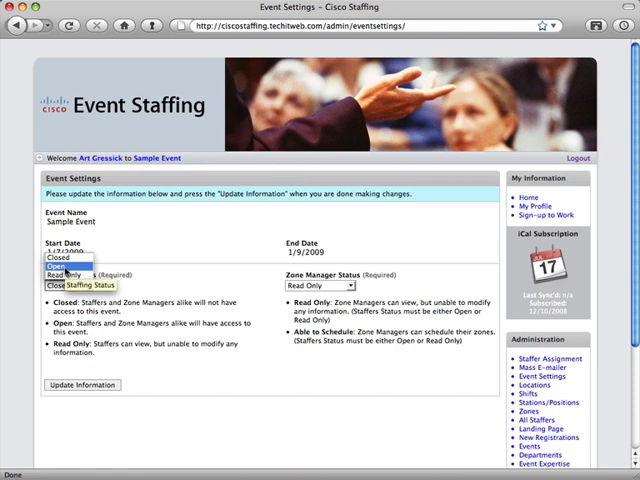
{"action": "left_click", "coordinate": [63, 268]}
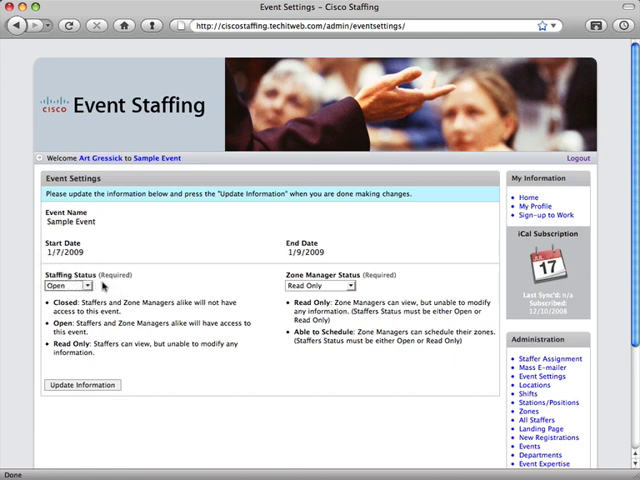
{"action": "mouse_move", "coordinate": [375, 270]}
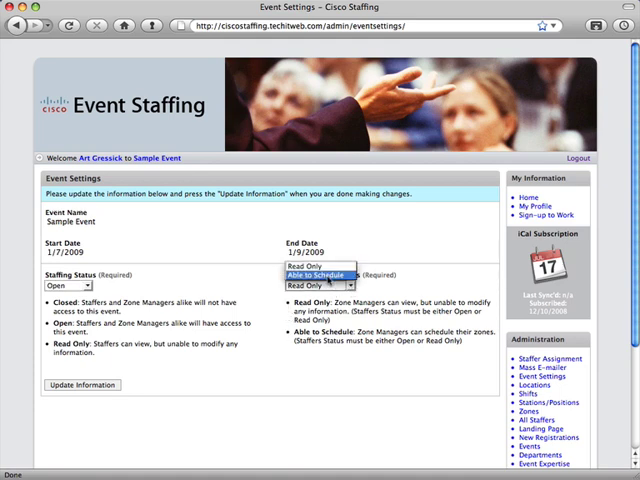
{"action": "left_click", "coordinate": [314, 272]}
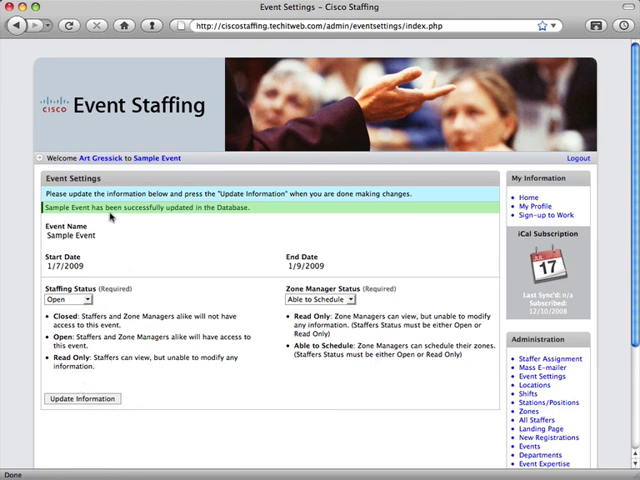
{"action": "mouse_move", "coordinate": [237, 216]}
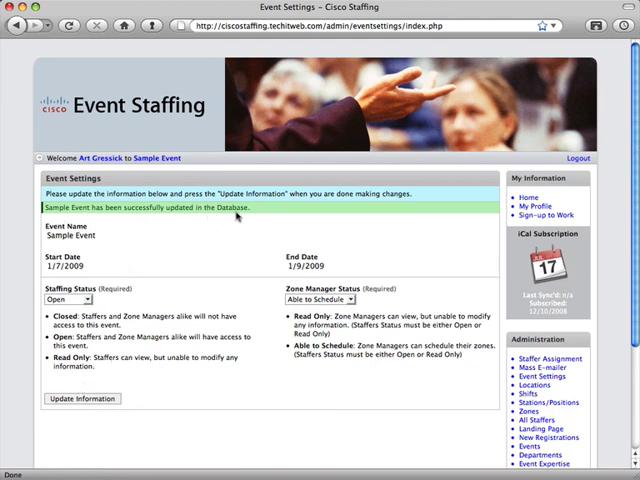